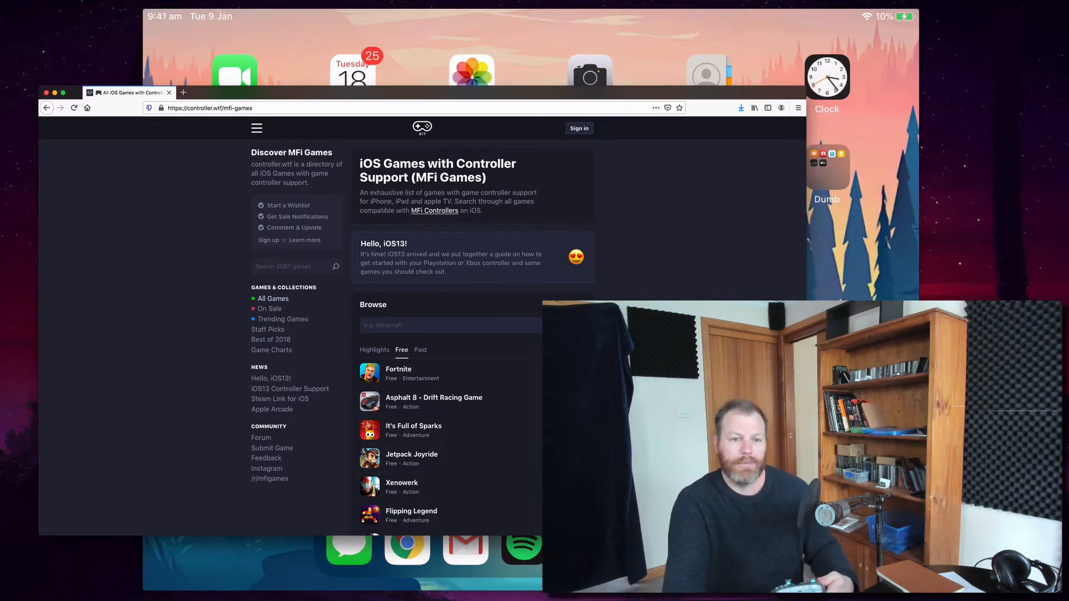
Step: Browse the controller.wtf MFi games list, then switch to the iPad screen mirror
scroll(down, 3)
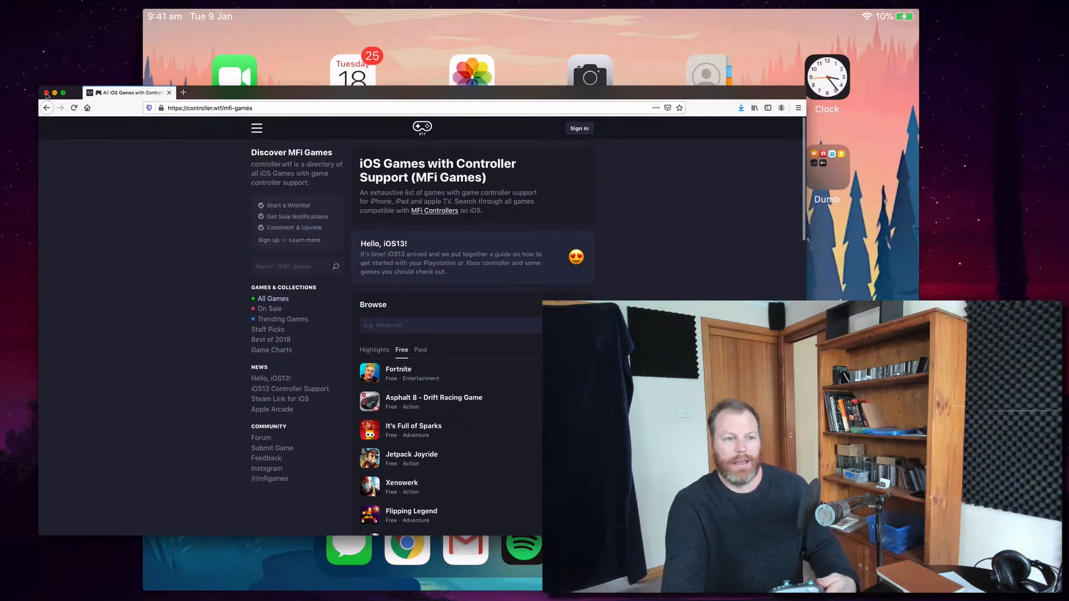
click(47, 93)
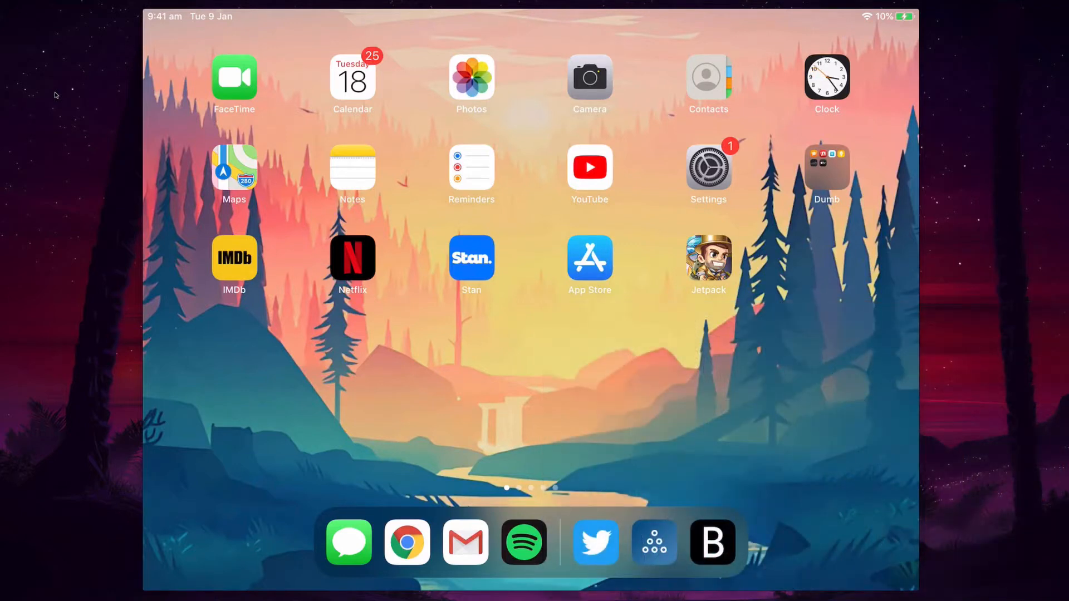
Step: Show the Bluetooth device list in Settings after viewing the Xbox Wireless Controller's details
click(709, 167)
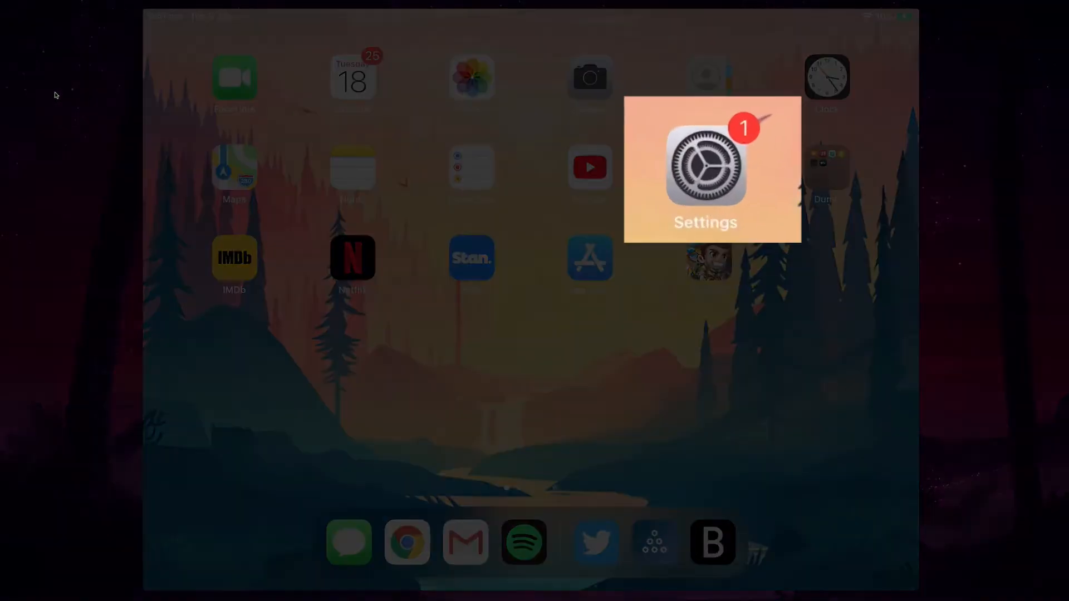
click(705, 168)
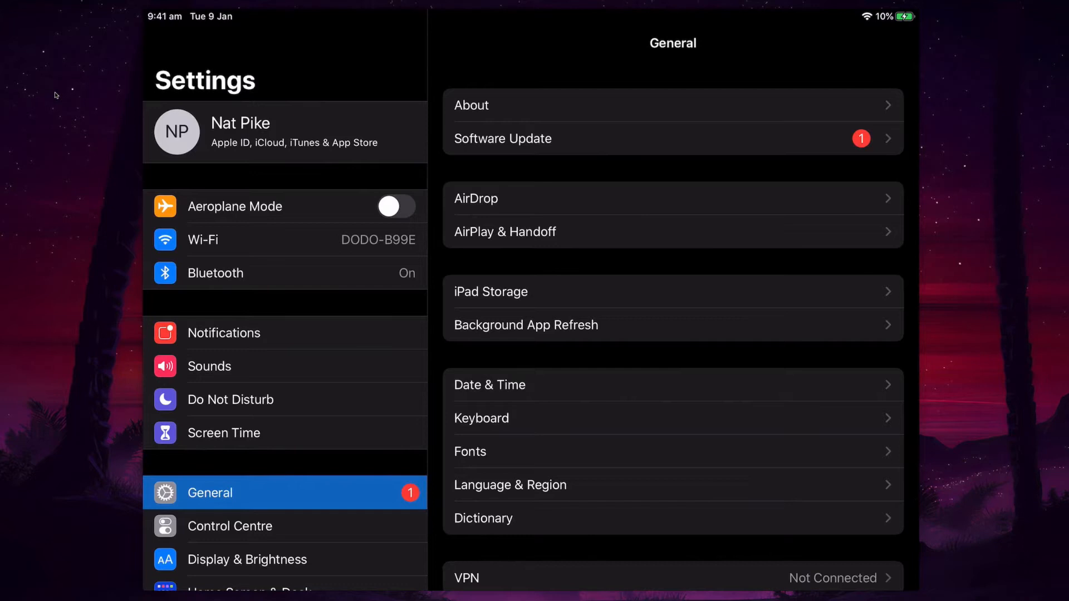
click(238, 273)
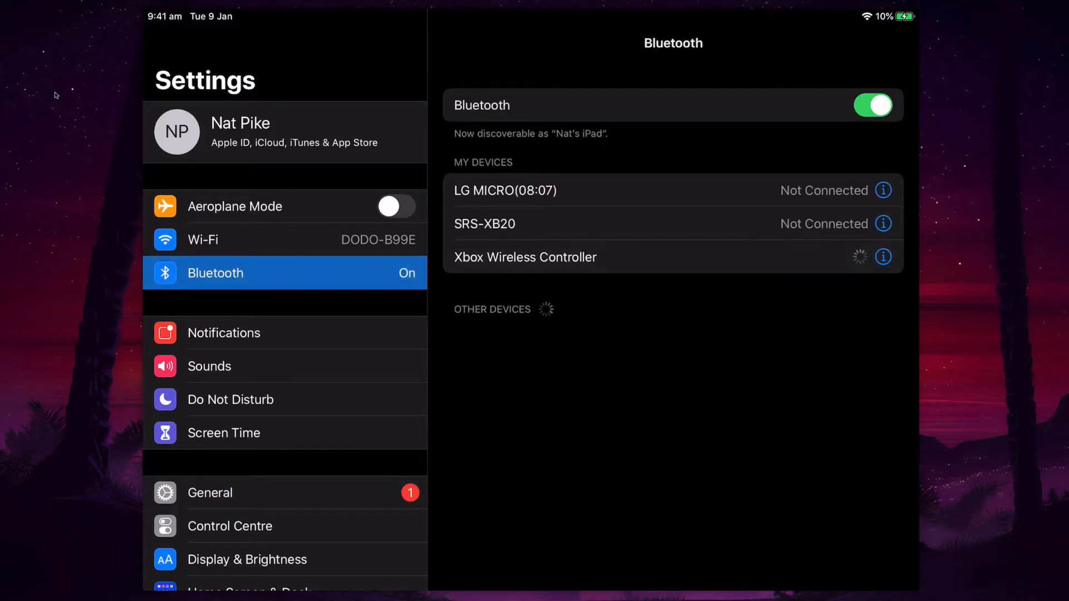
click(884, 257)
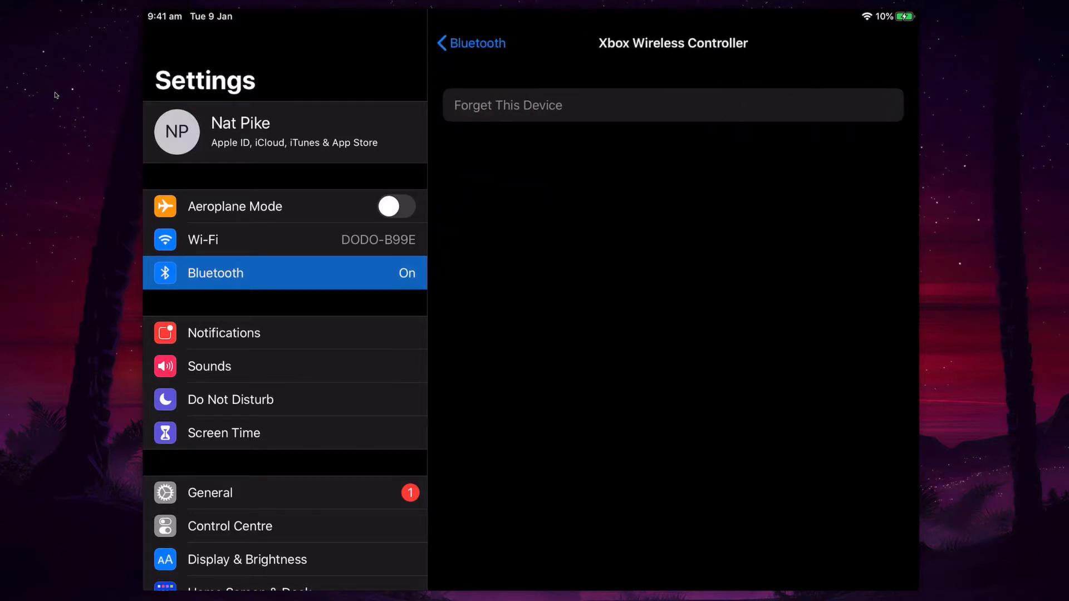
click(470, 44)
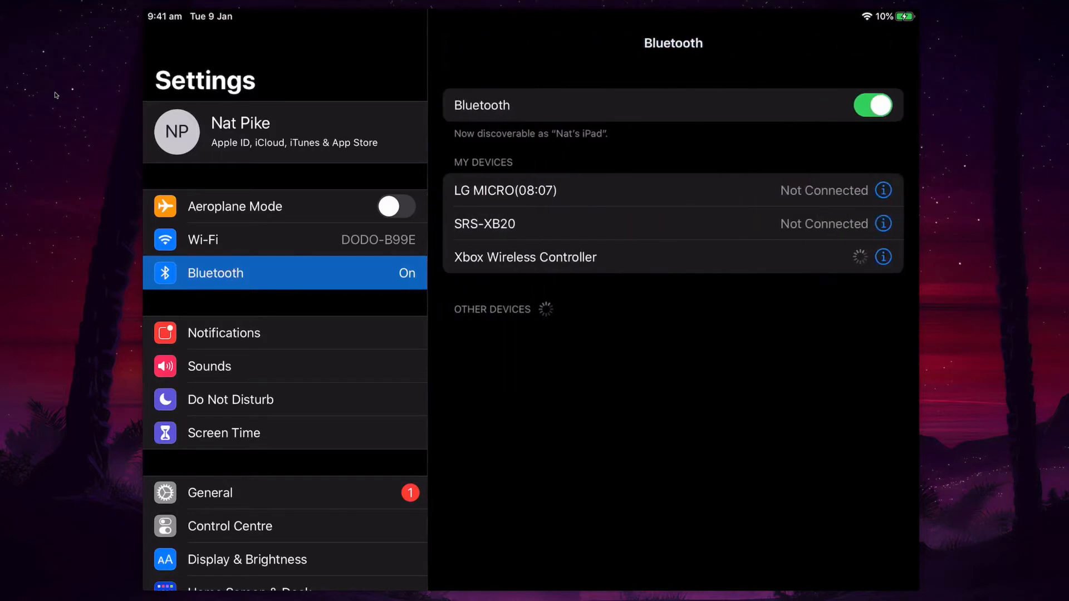
Step: Forget the Xbox Wireless Controller as a saved device and switch Bluetooth off
click(874, 105)
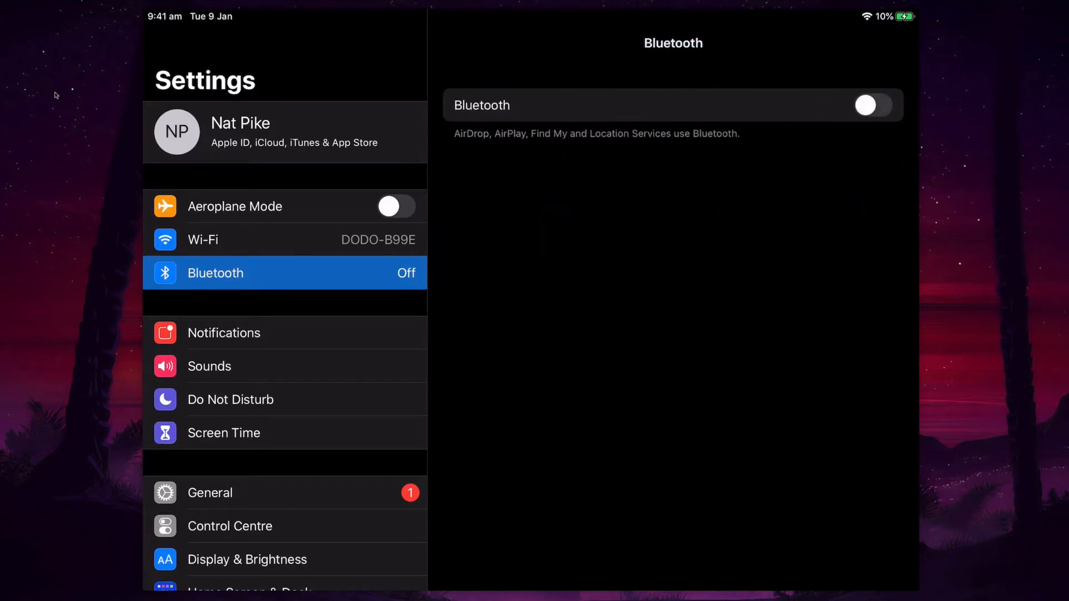
click(873, 104)
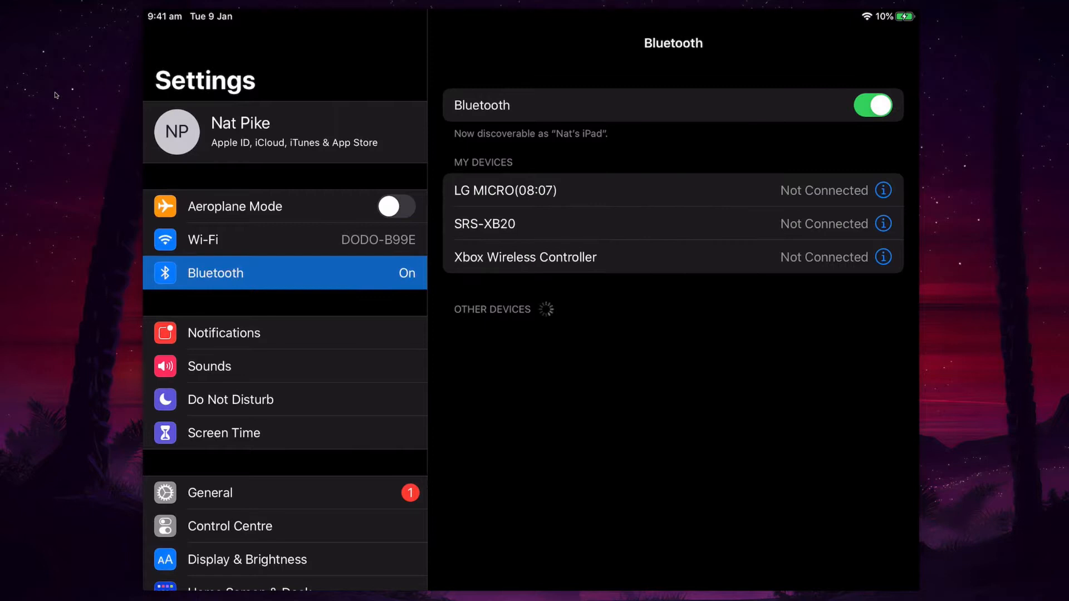
click(507, 104)
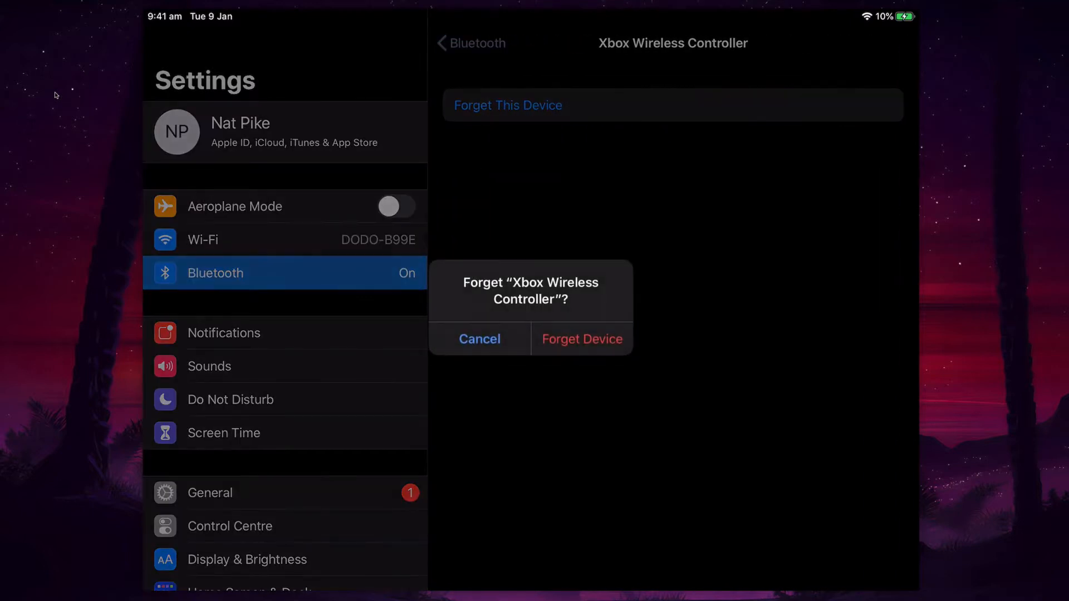
click(582, 338)
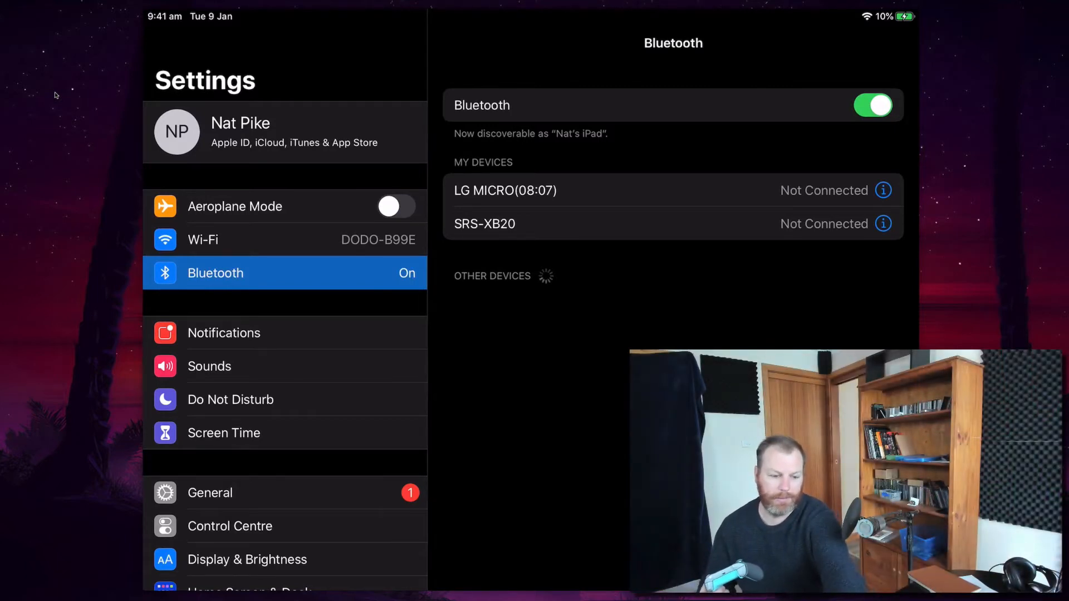
click(872, 105)
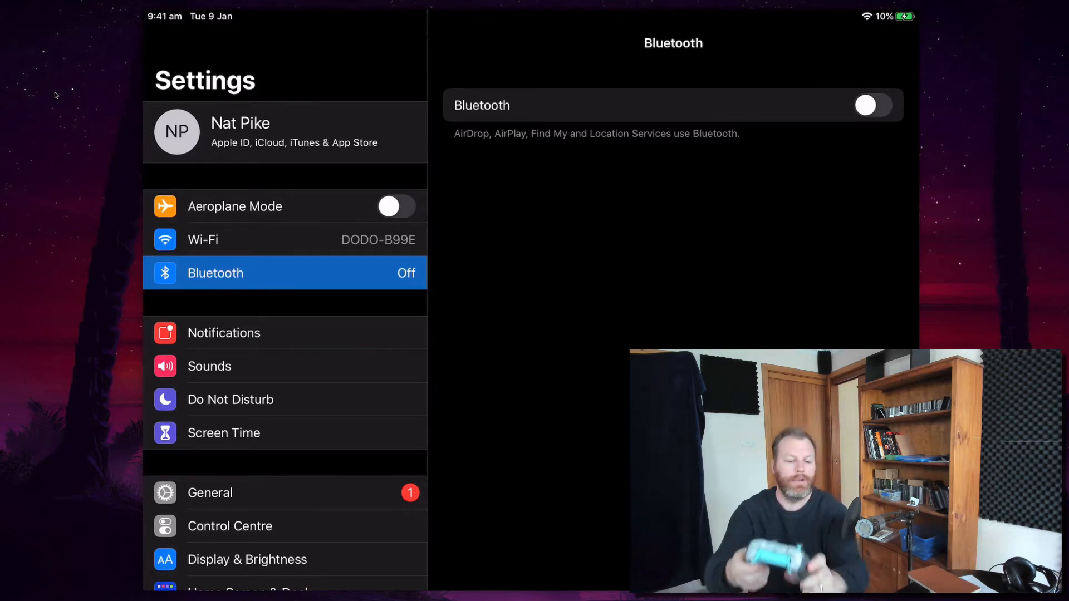
Step: Turn Bluetooth on, accept the Xbox controller's pairing request, and go to the Home Screen
click(865, 105)
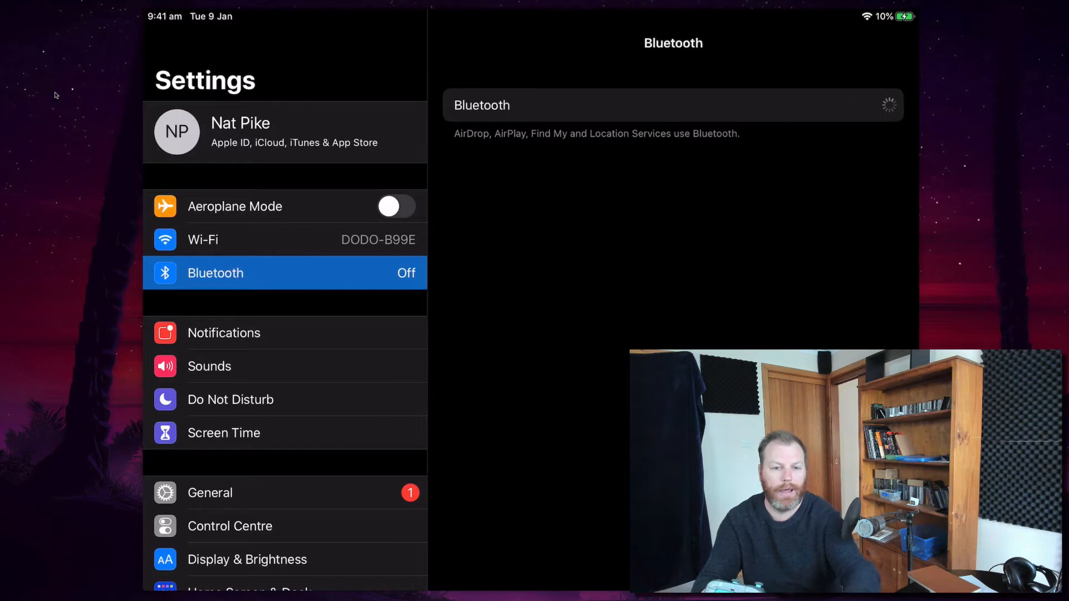
click(874, 104)
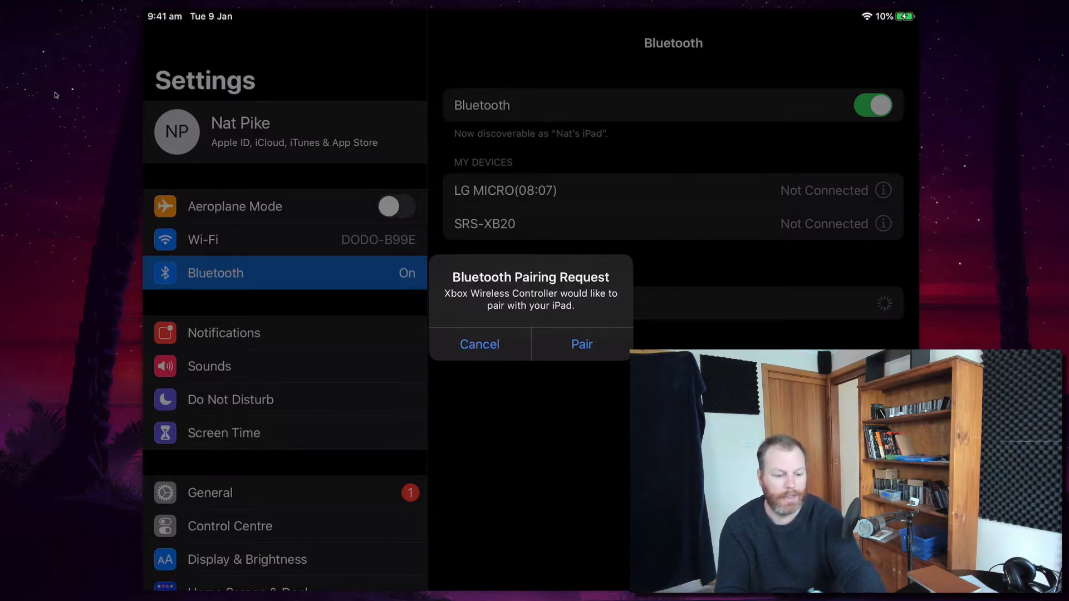
click(582, 344)
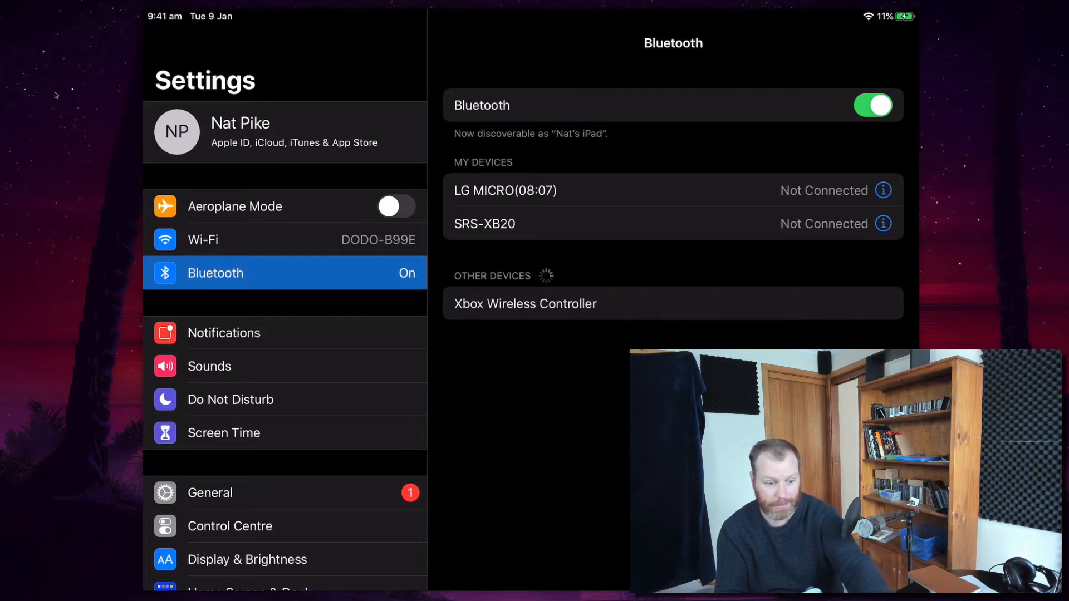
click(525, 302)
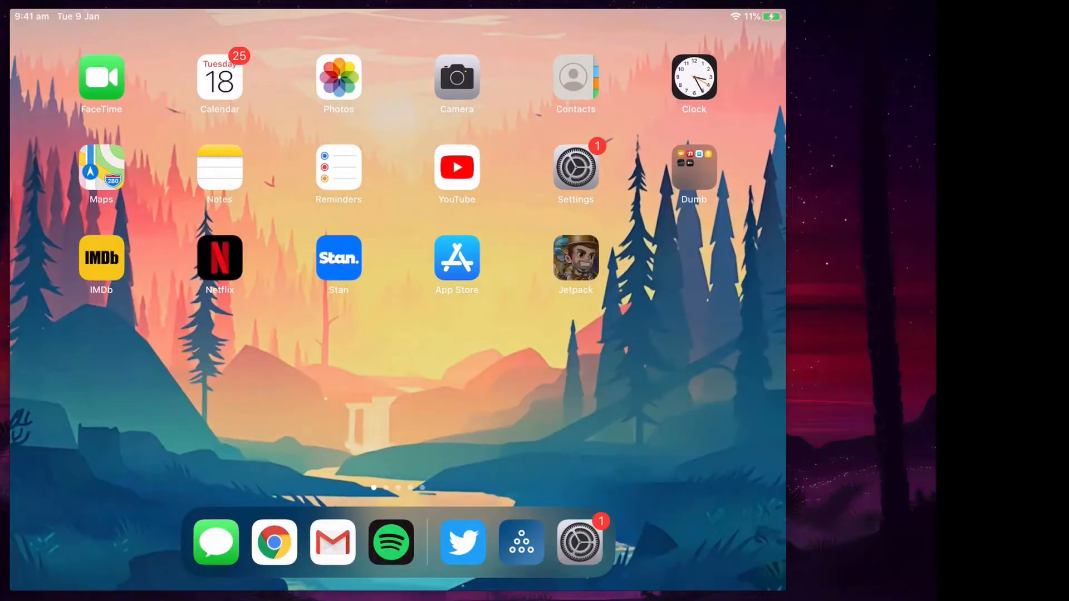
Step: Launch Jetpack Joyride from its Home Screen icon
click(574, 258)
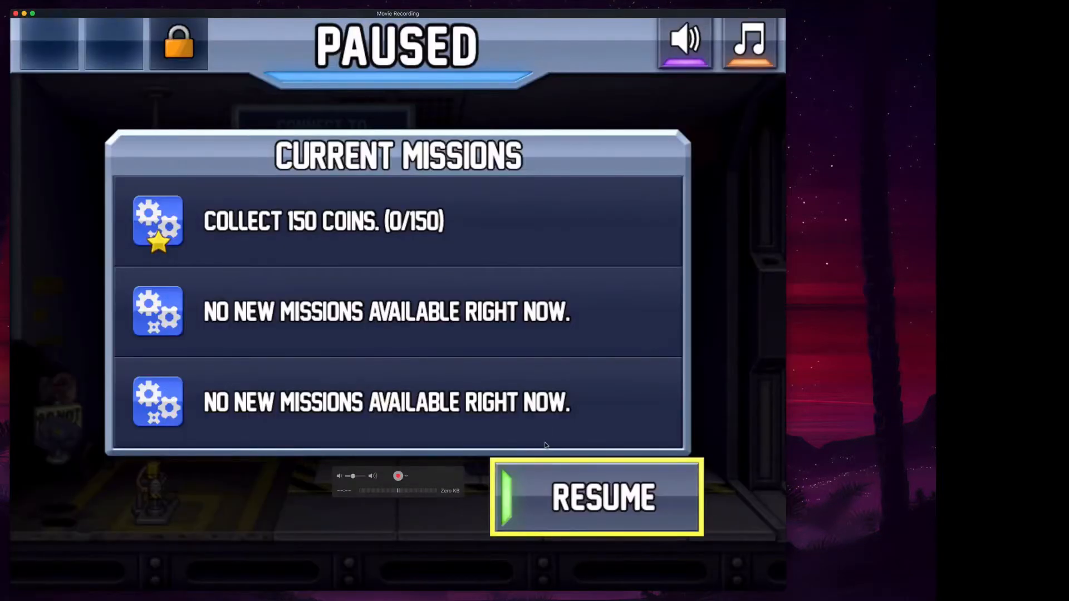
mouse_move(153, 439)
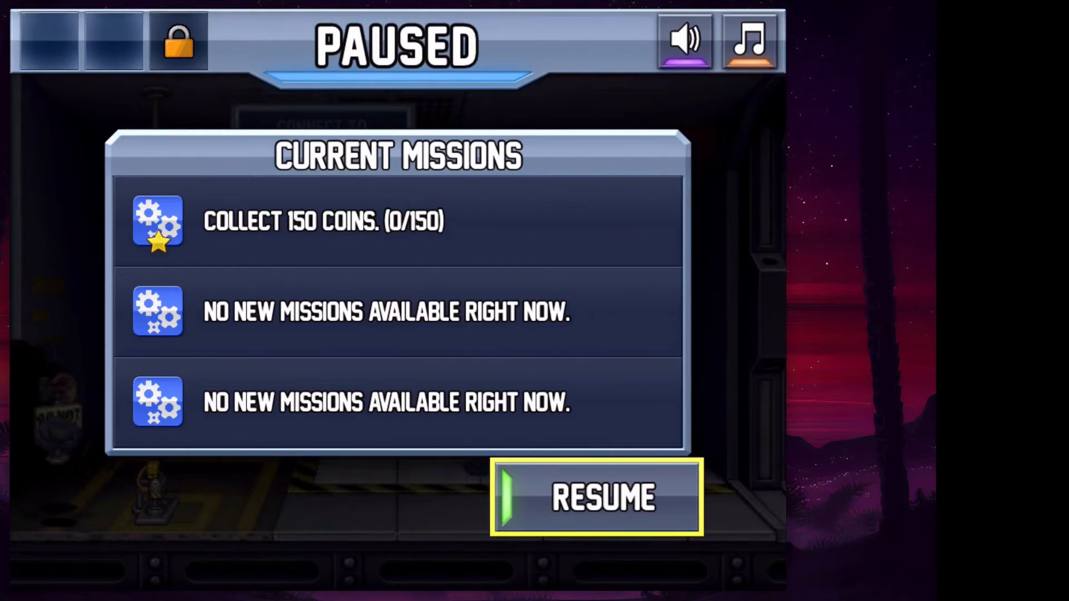
Step: Resume the run and take two free Quick Revives, finishing at 1,063 m with 141 coins
click(595, 498)
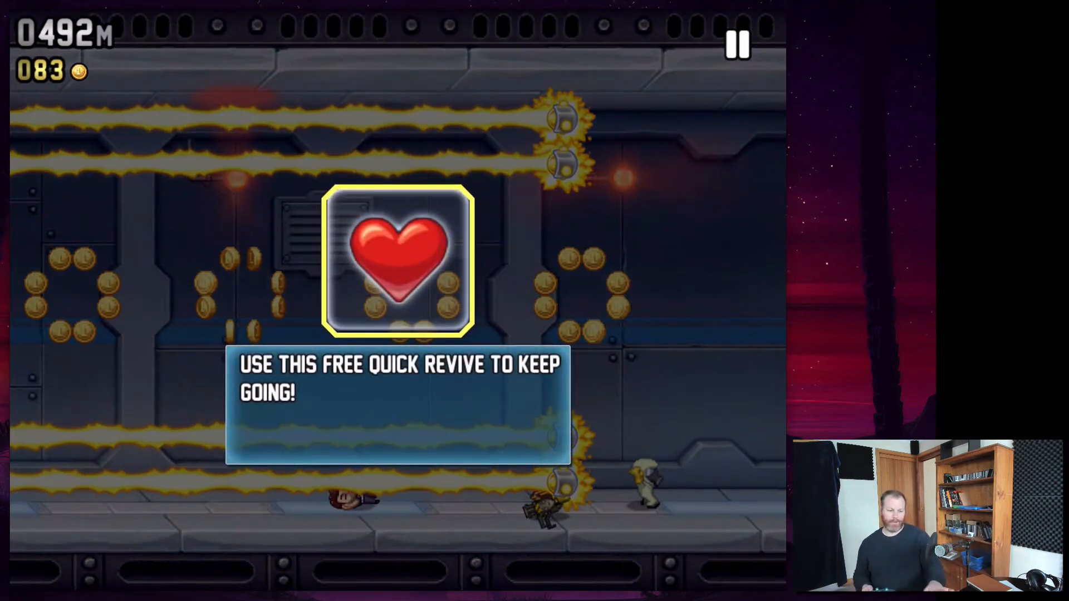
click(399, 262)
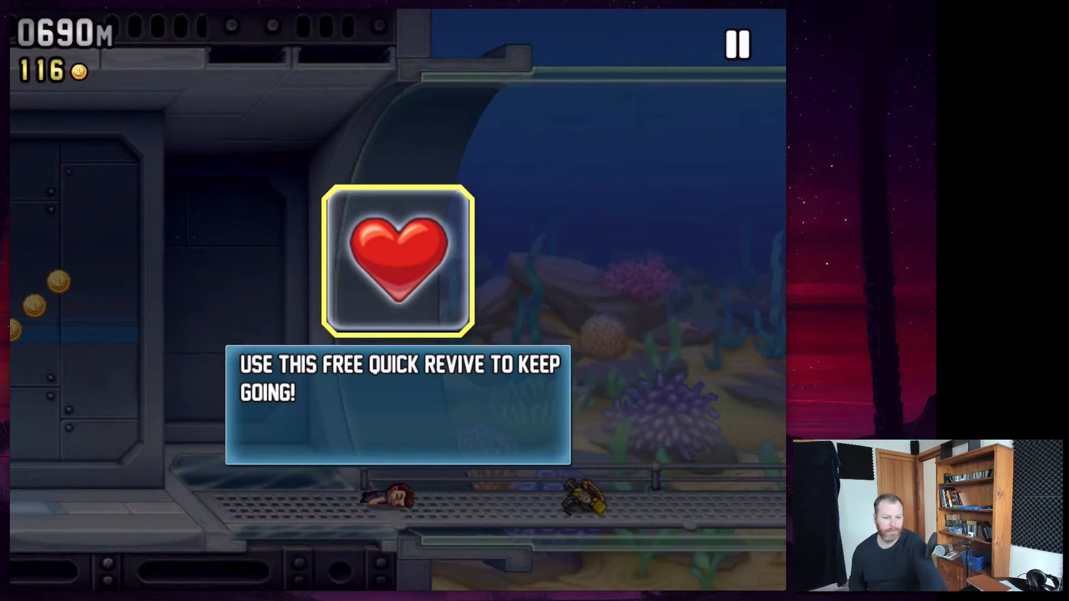
click(399, 260)
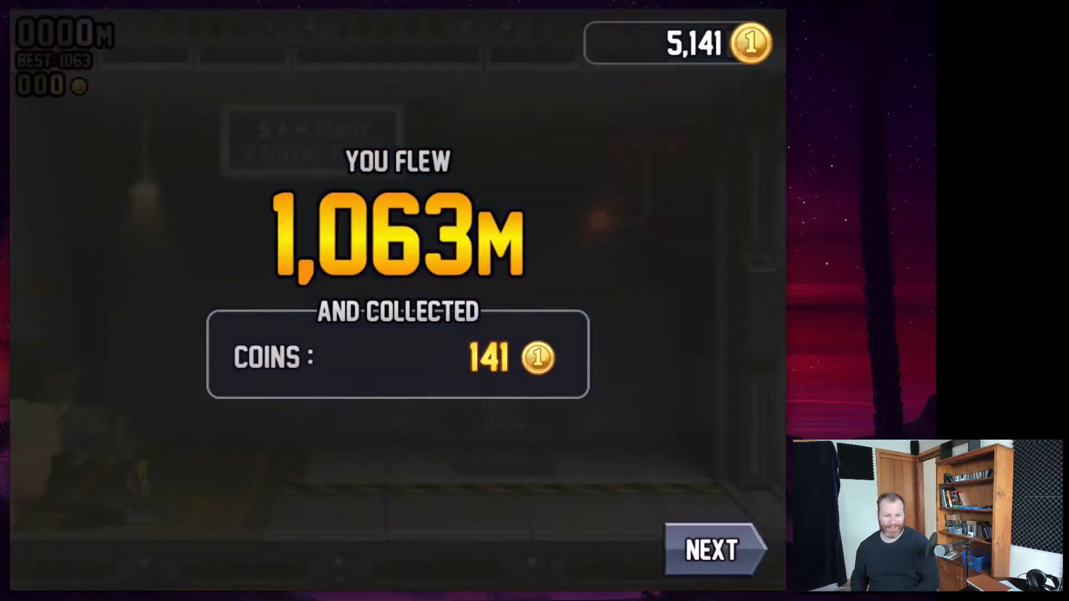
Step: Continue past the results screen to the main menu showing 5,414 coins
click(711, 551)
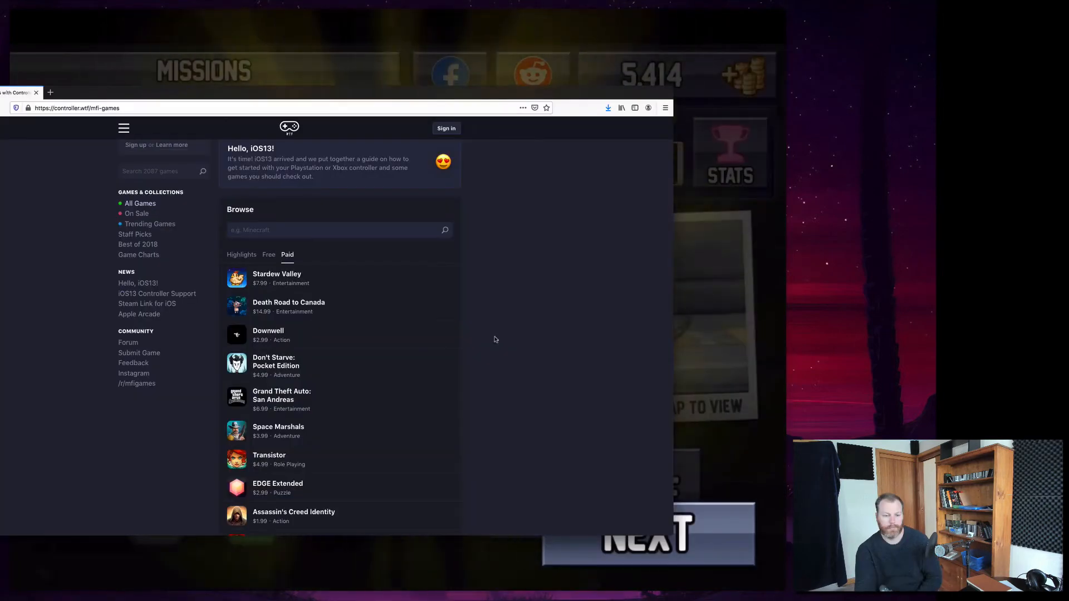
scroll(down, 3)
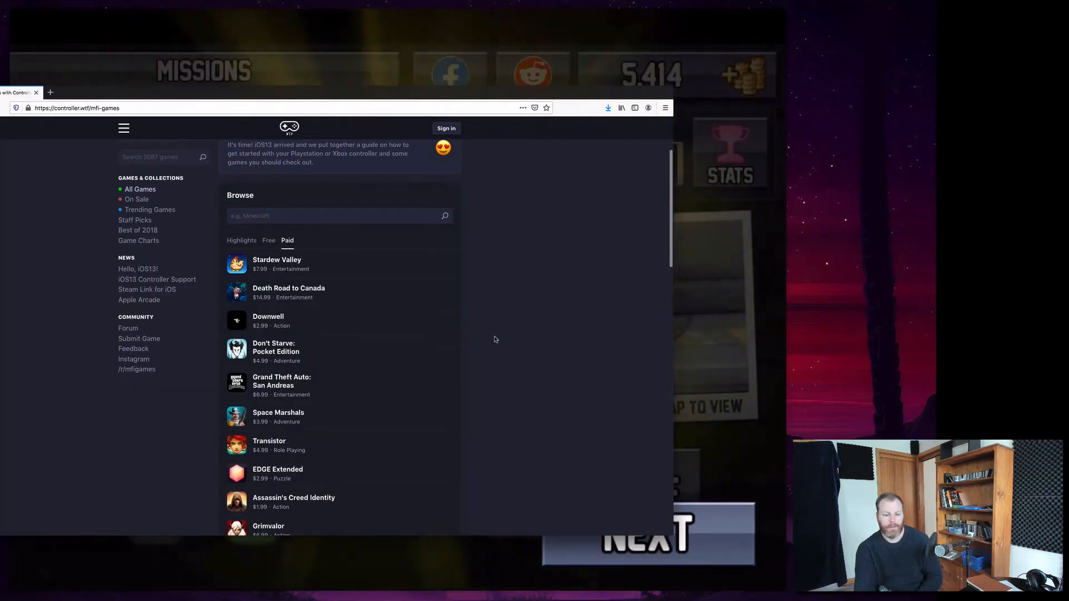
scroll(down, 3)
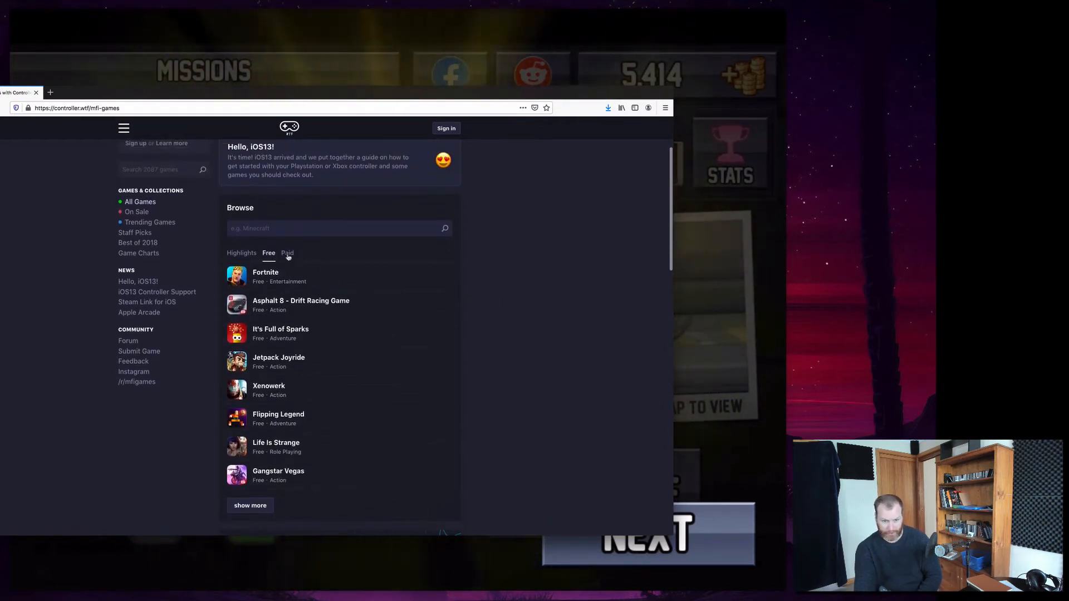
click(288, 252)
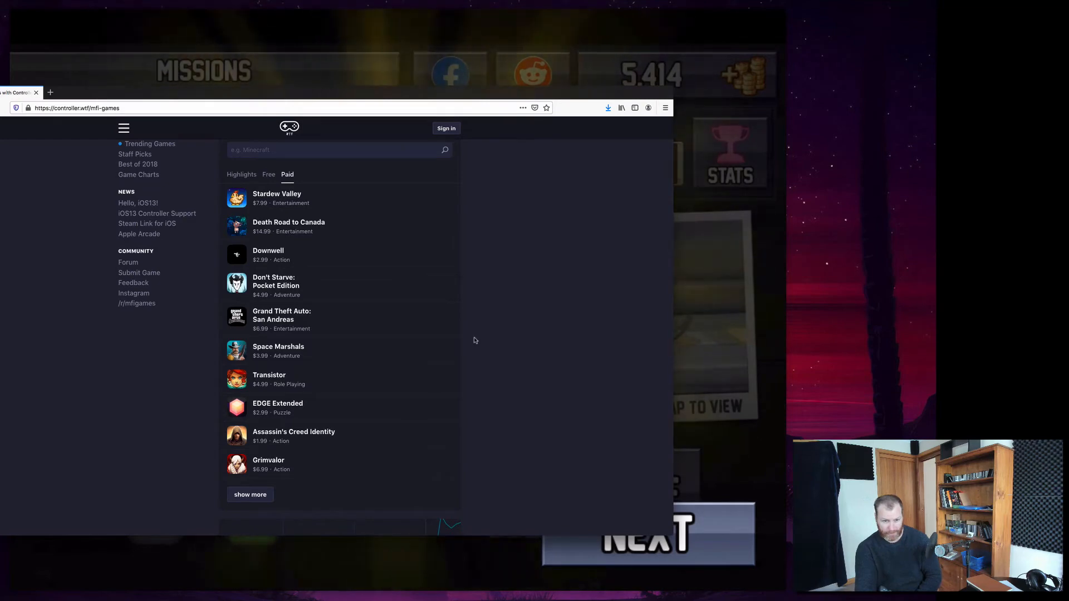
scroll(down, 3)
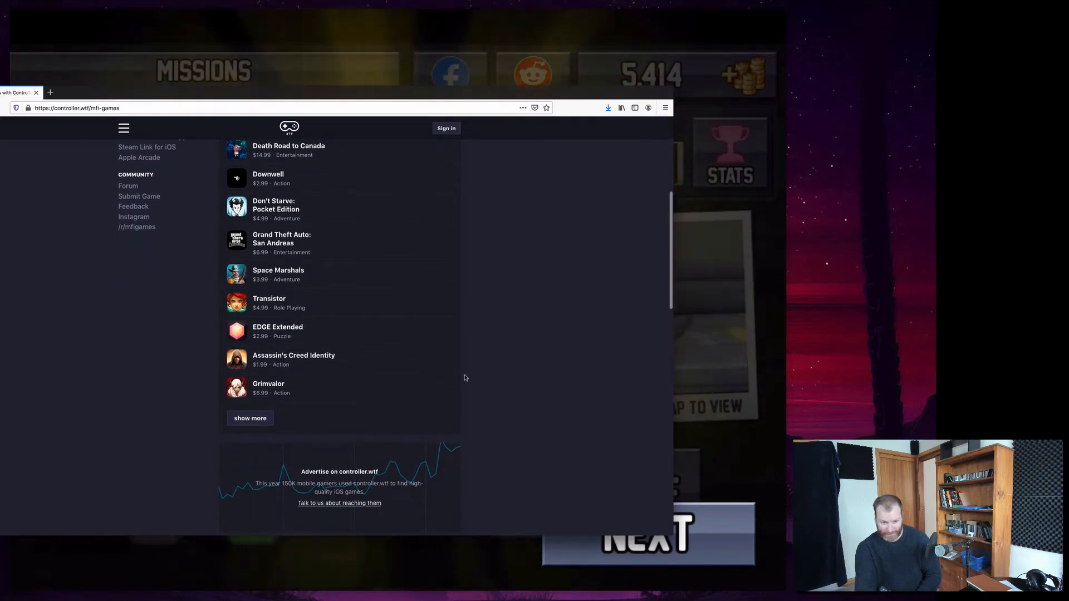
scroll(up, 3)
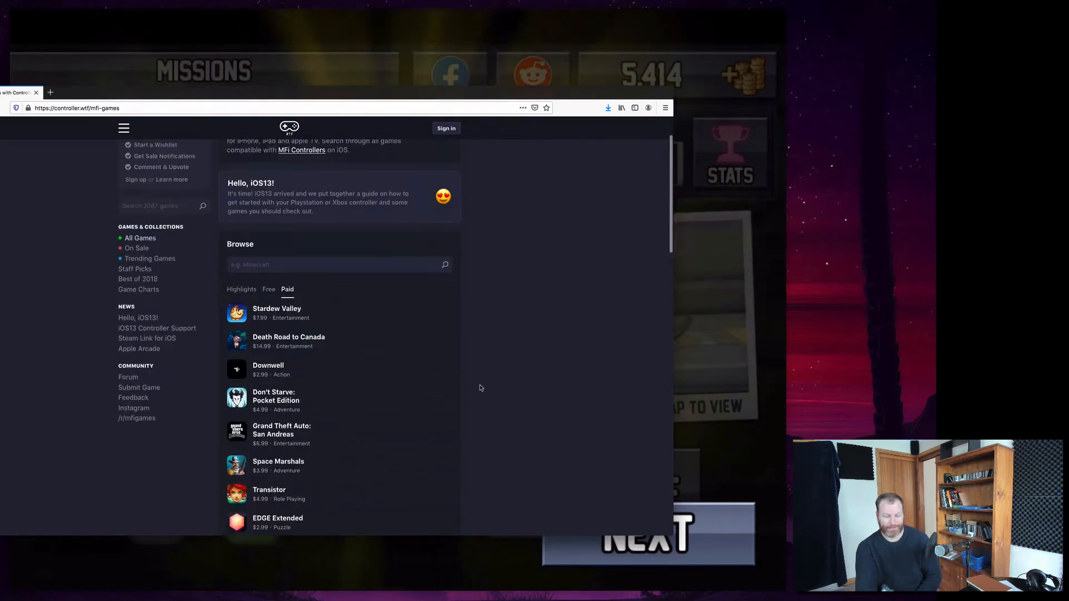
scroll(up, 3)
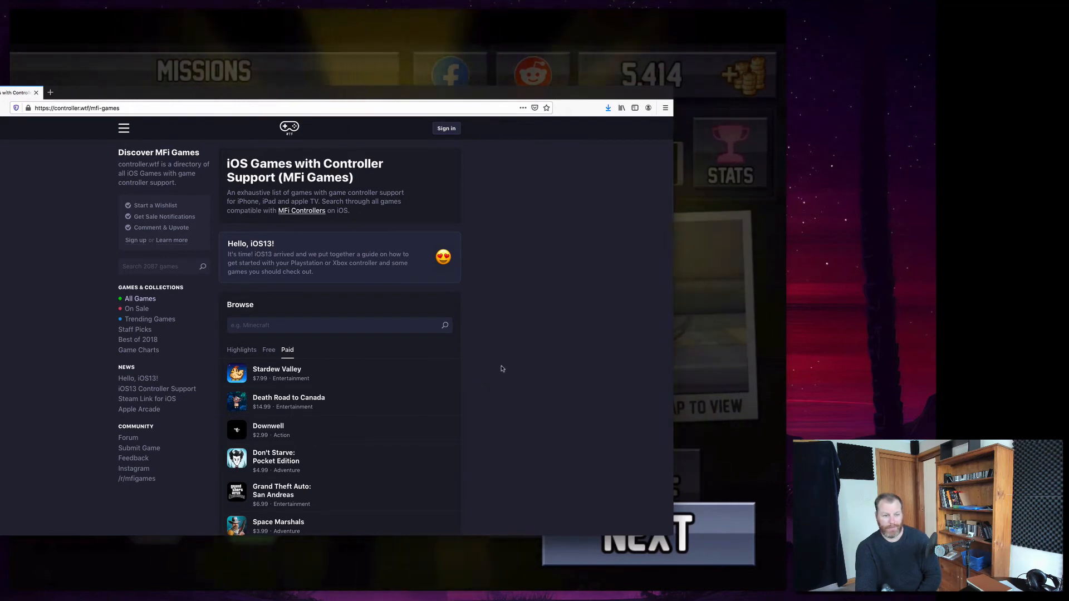
mouse_move(475, 341)
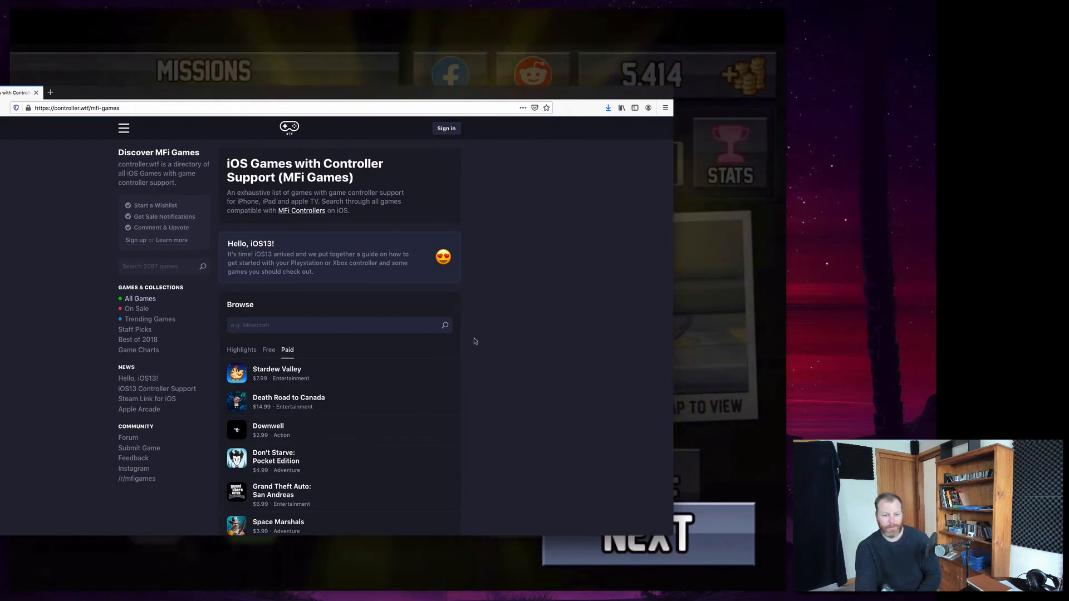